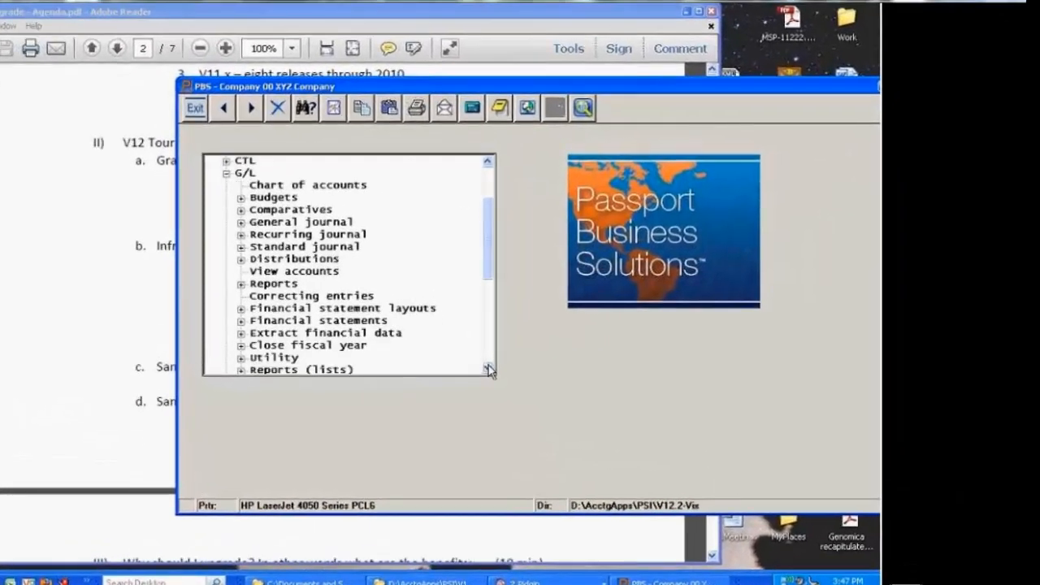
pyautogui.moveTo(506, 312)
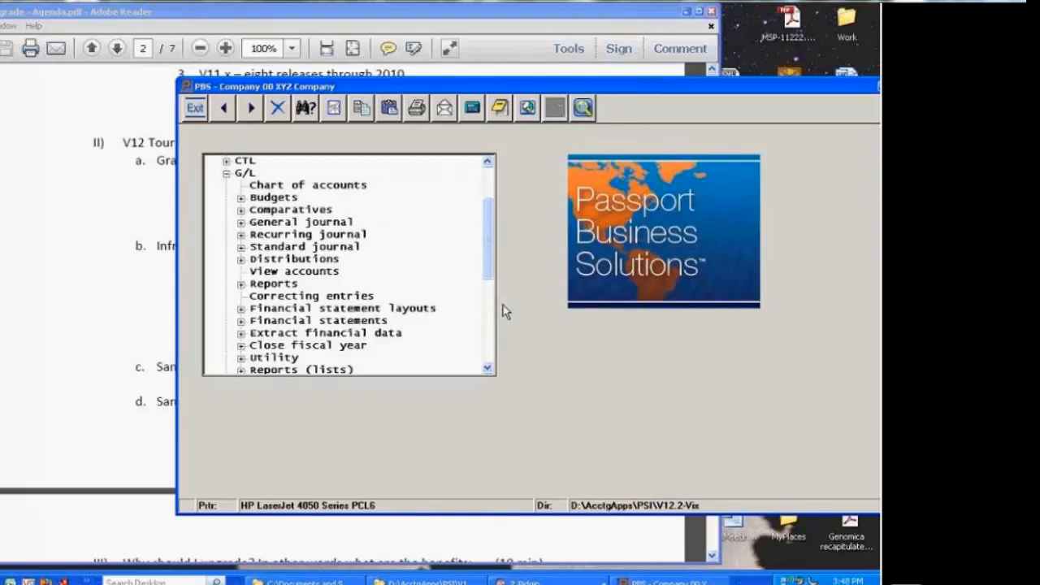
pyautogui.moveTo(318, 304)
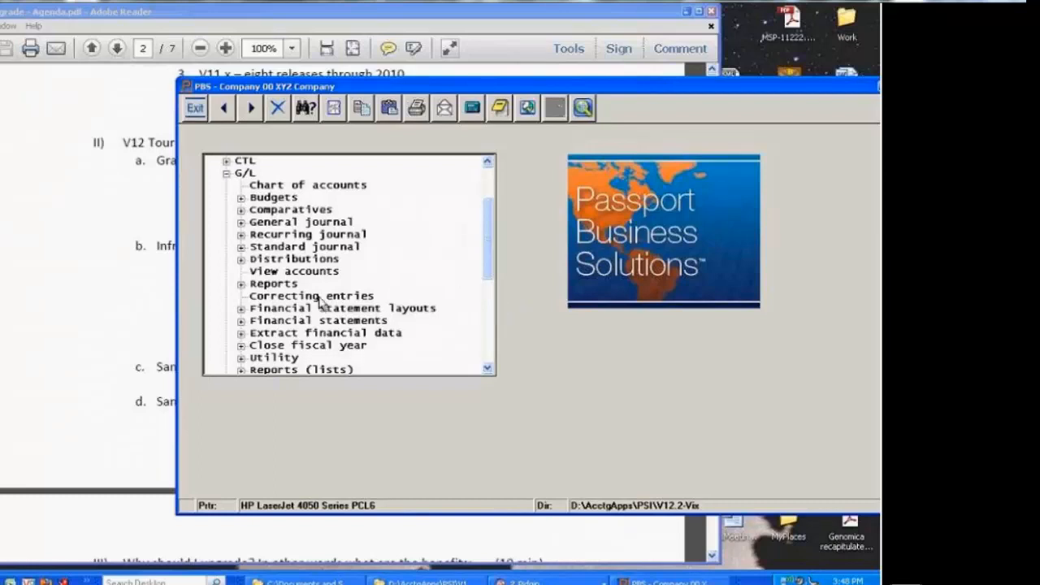
pyautogui.moveTo(312, 240)
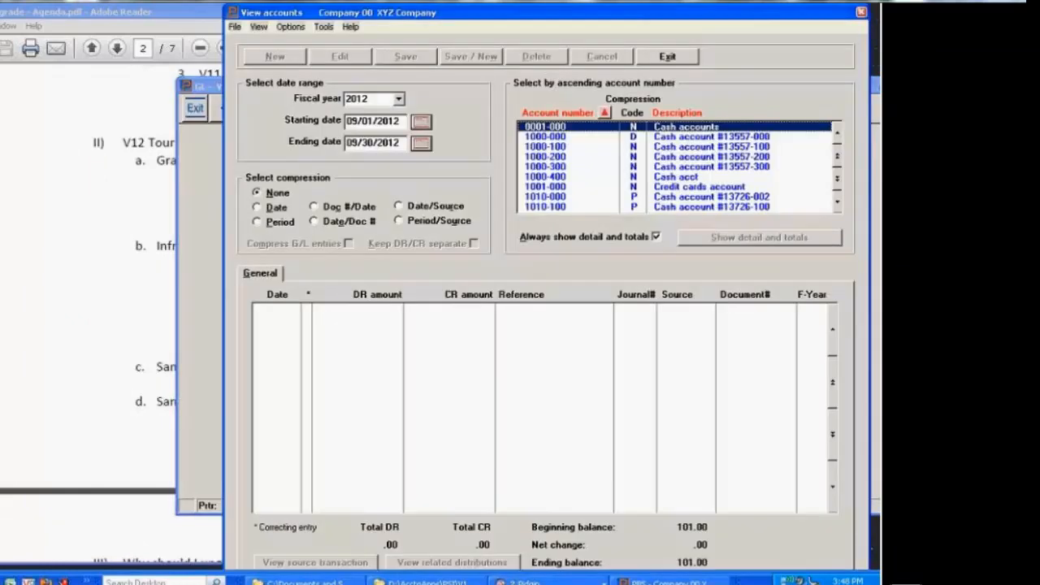
pyautogui.moveTo(581, 18)
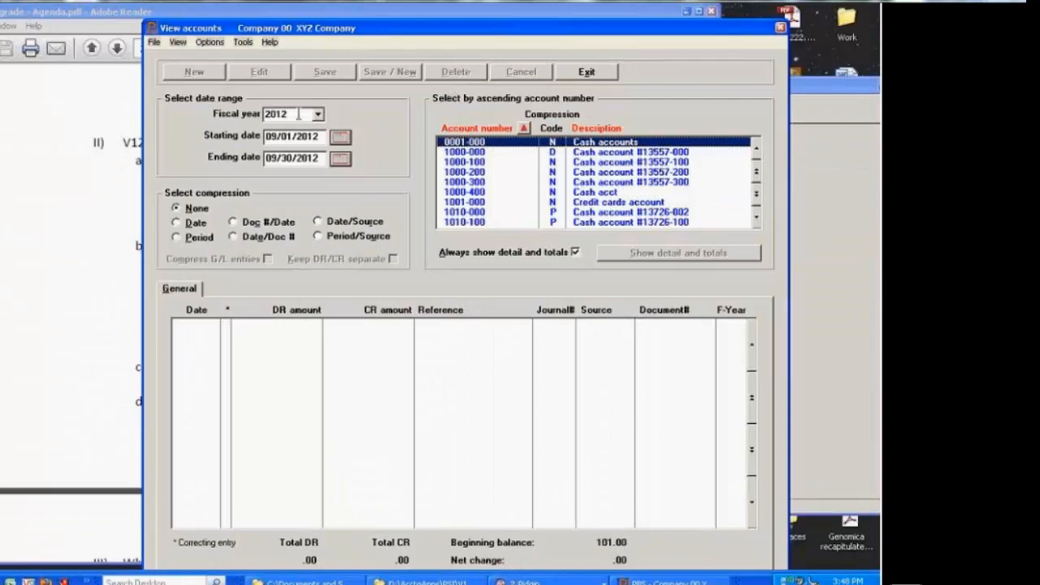
# - Review the available fiscal years (All, 2005-2012) and keep 2012 selected for September 2012
pyautogui.click(317, 114)
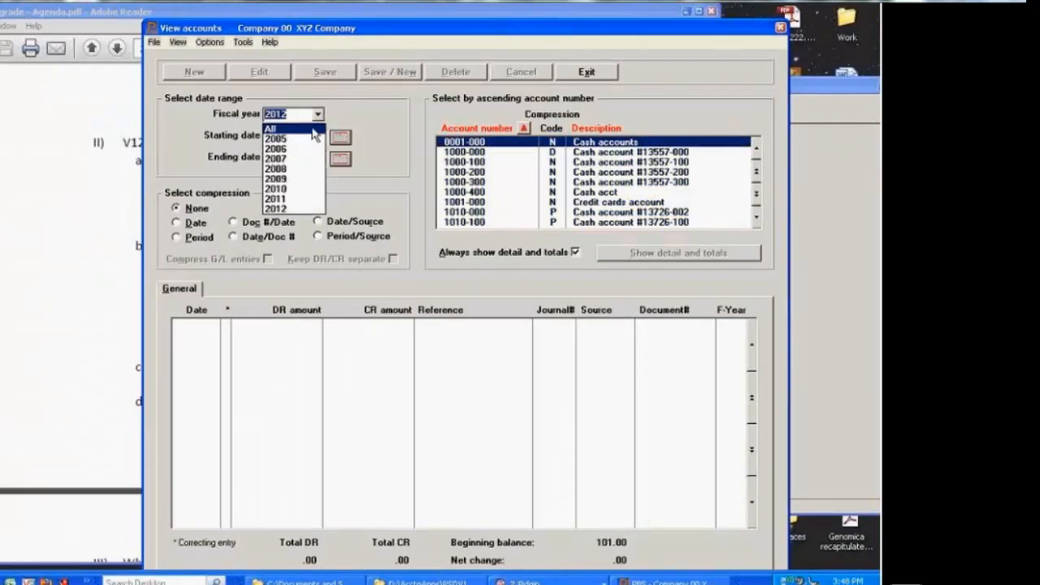
pyautogui.moveTo(295, 208)
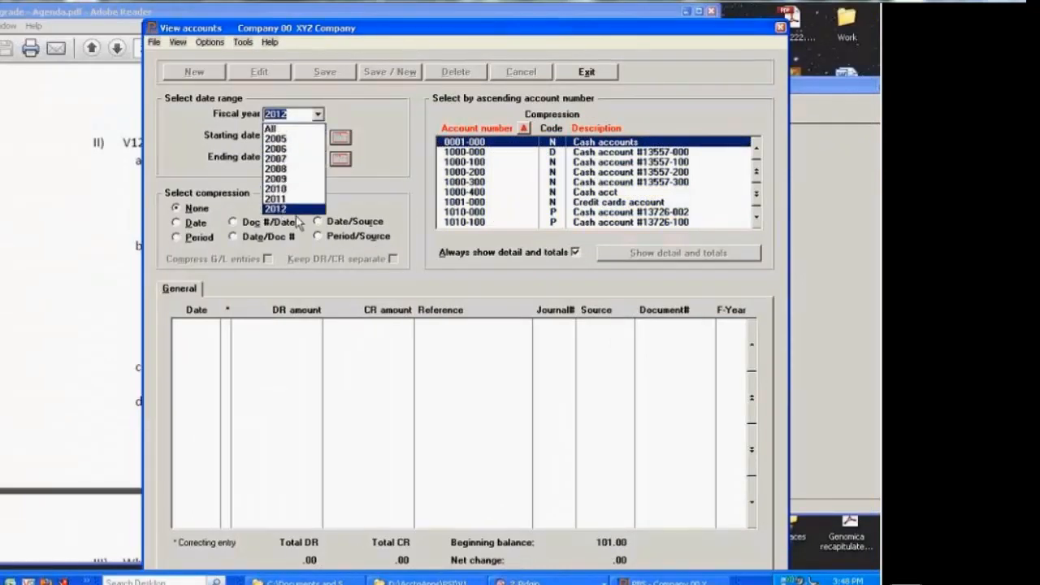
pyautogui.click(274, 208)
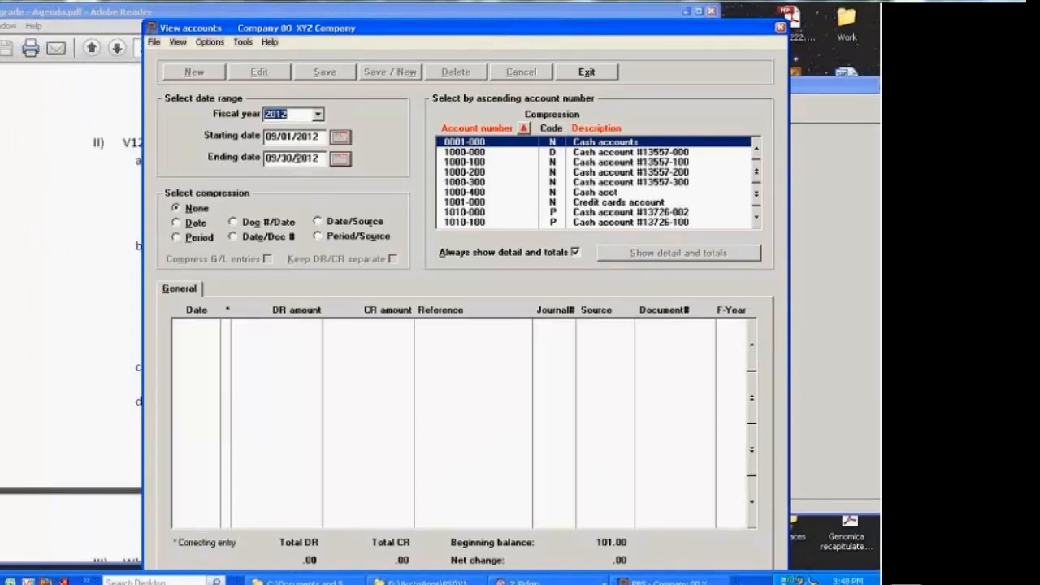
pyautogui.moveTo(377, 167)
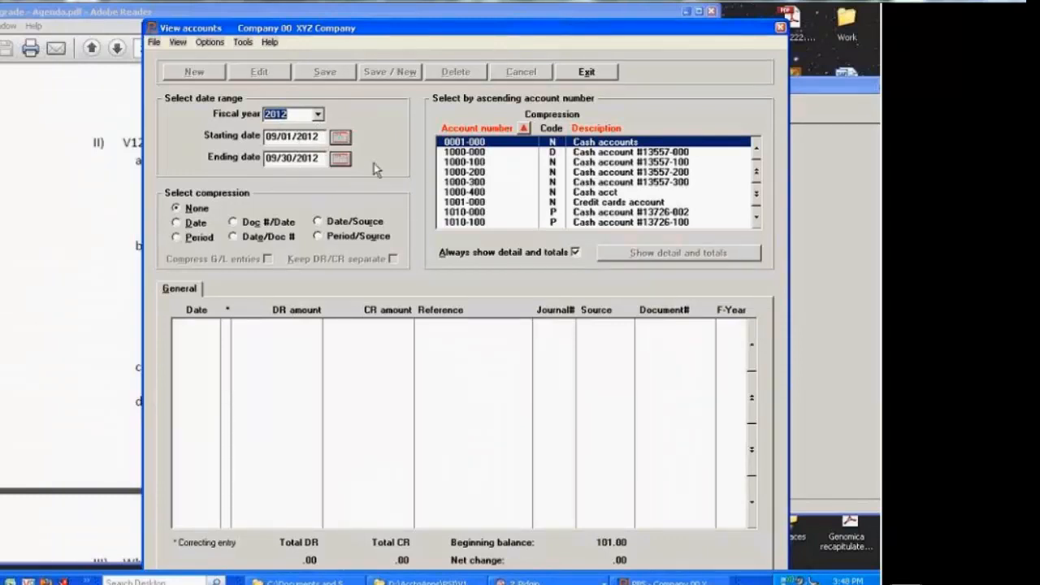
pyautogui.moveTo(367, 167)
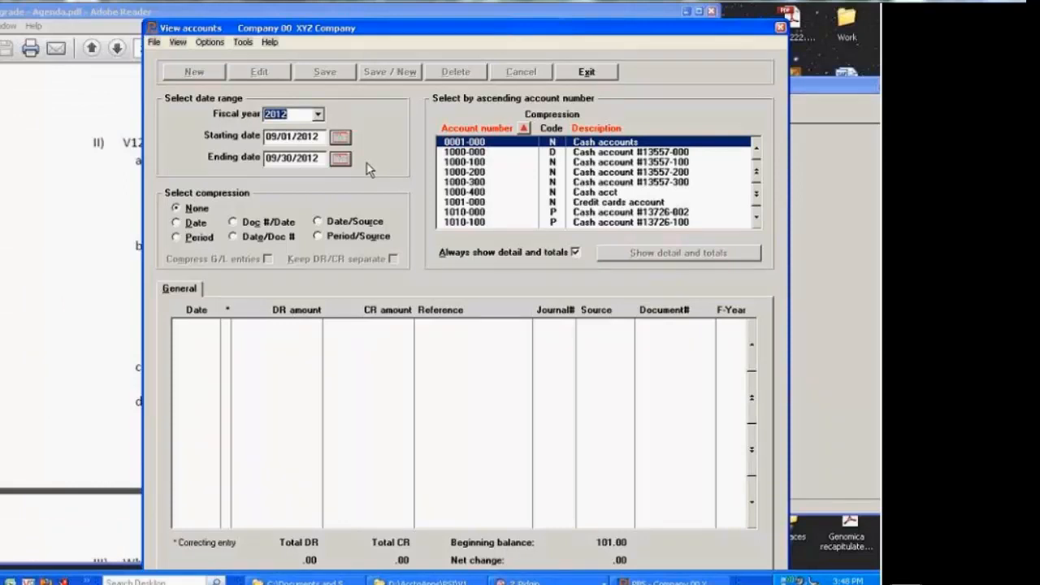
pyautogui.moveTo(464, 162)
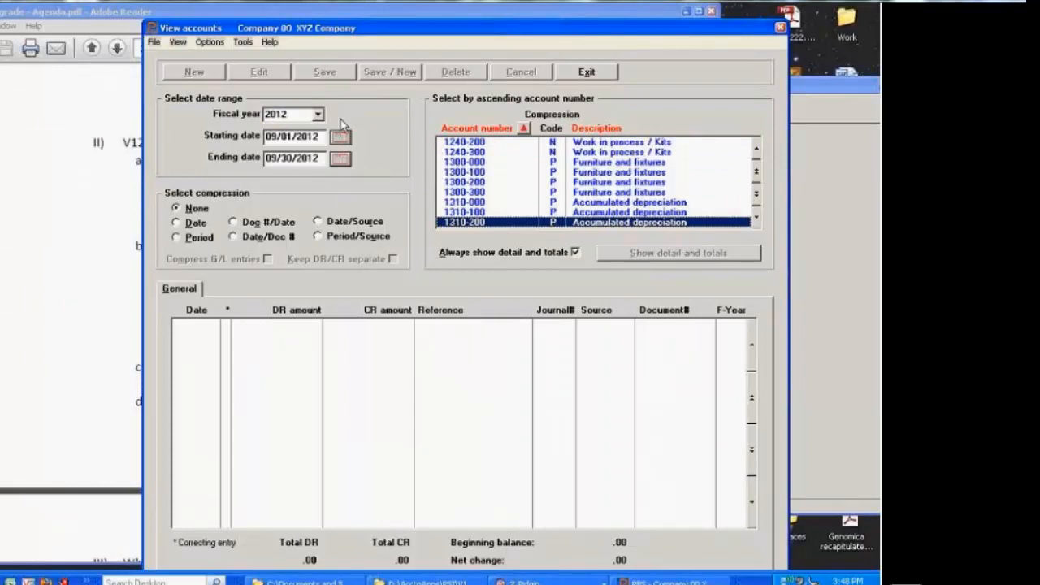
# - Switch to fiscal year 2010, keeping the July 1-September 30, 2010 dates, to list account 1000-000's cash transactions
pyautogui.click(316, 113)
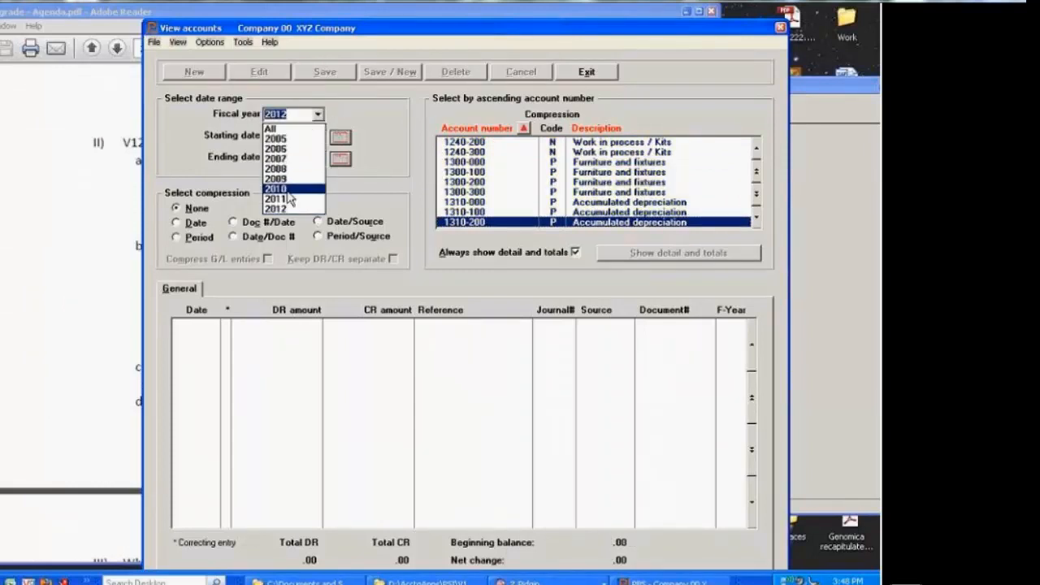
pyautogui.click(276, 188)
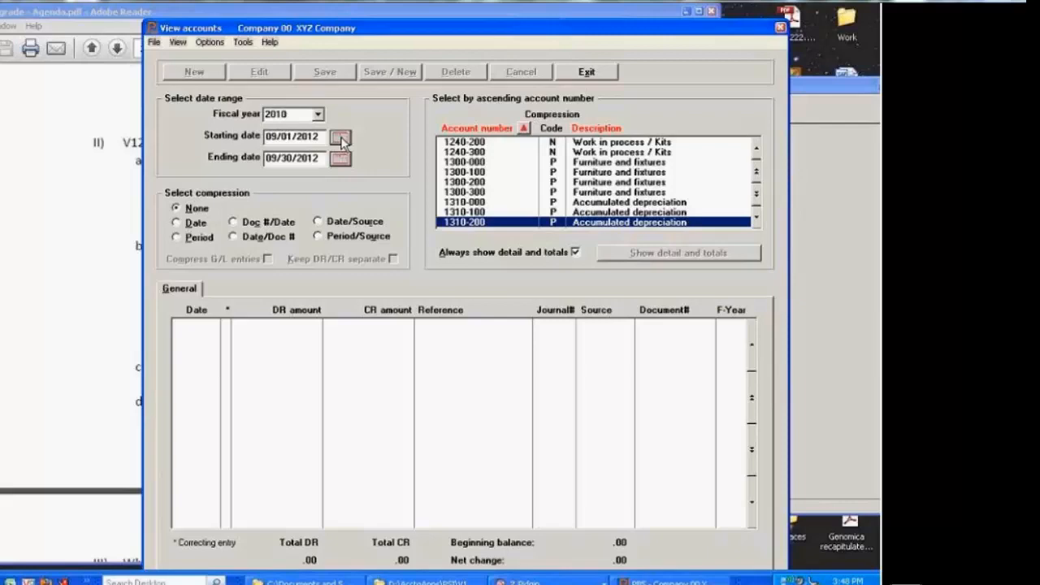
pyautogui.click(341, 136)
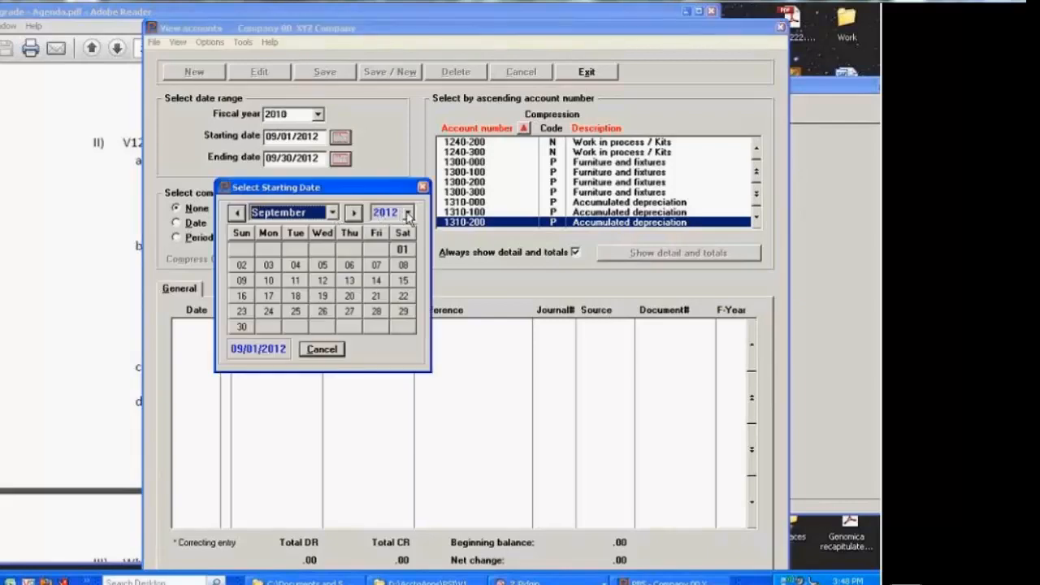
pyautogui.click(409, 211)
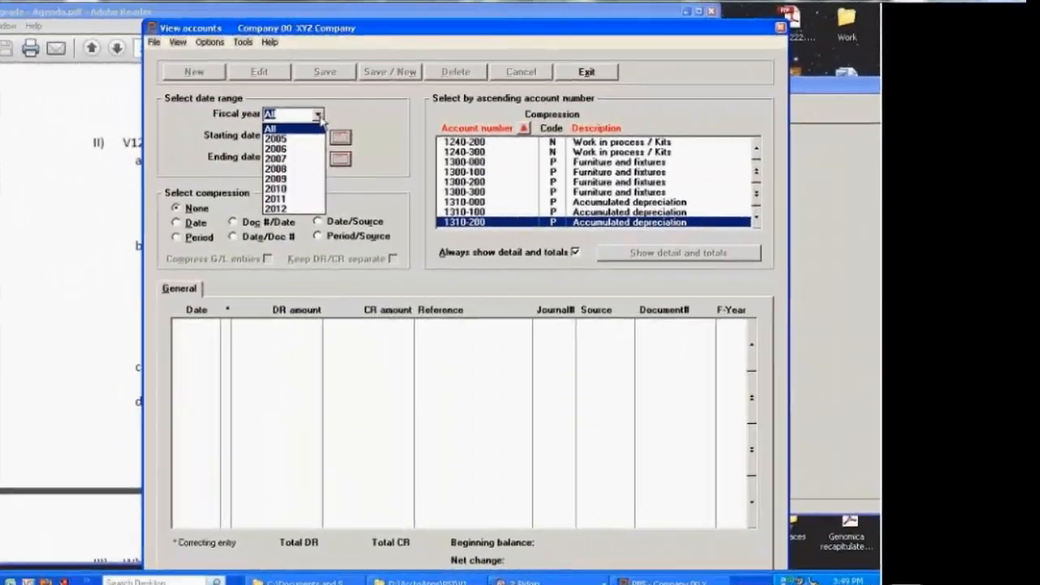
pyautogui.click(276, 188)
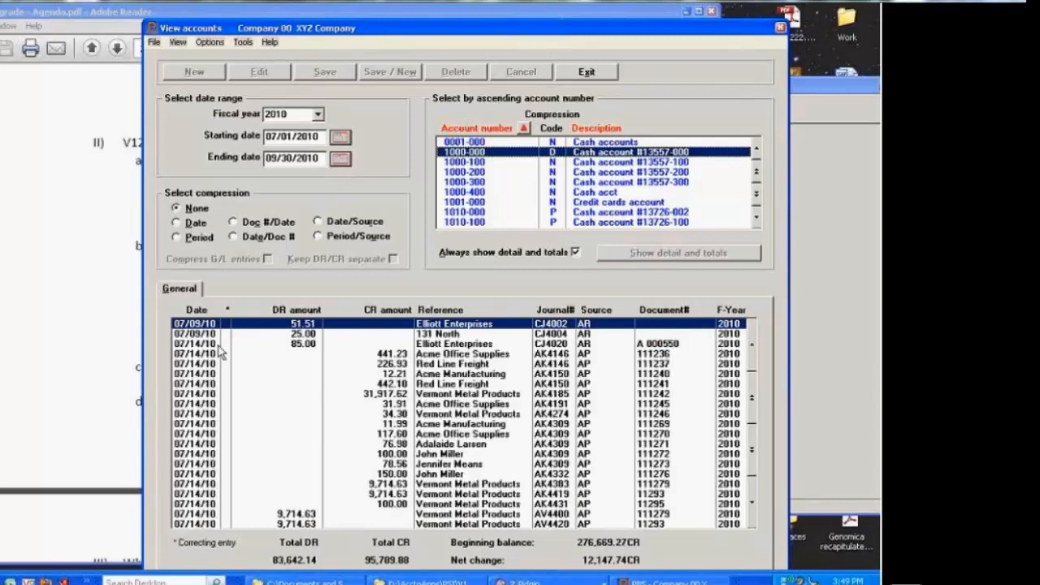
pyautogui.moveTo(489, 335)
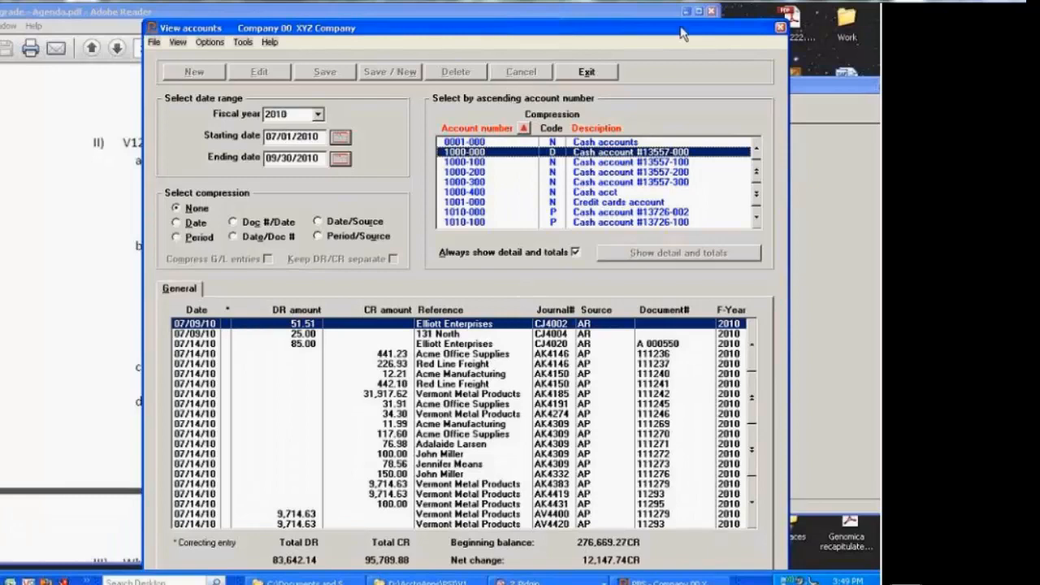
pyautogui.moveTo(588, 26)
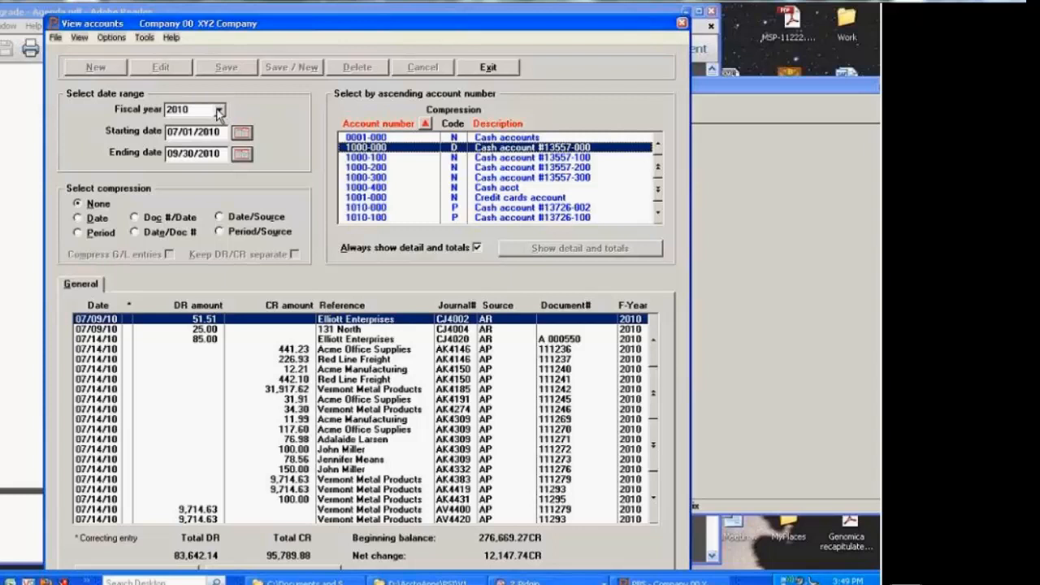
pyautogui.moveTo(283, 107)
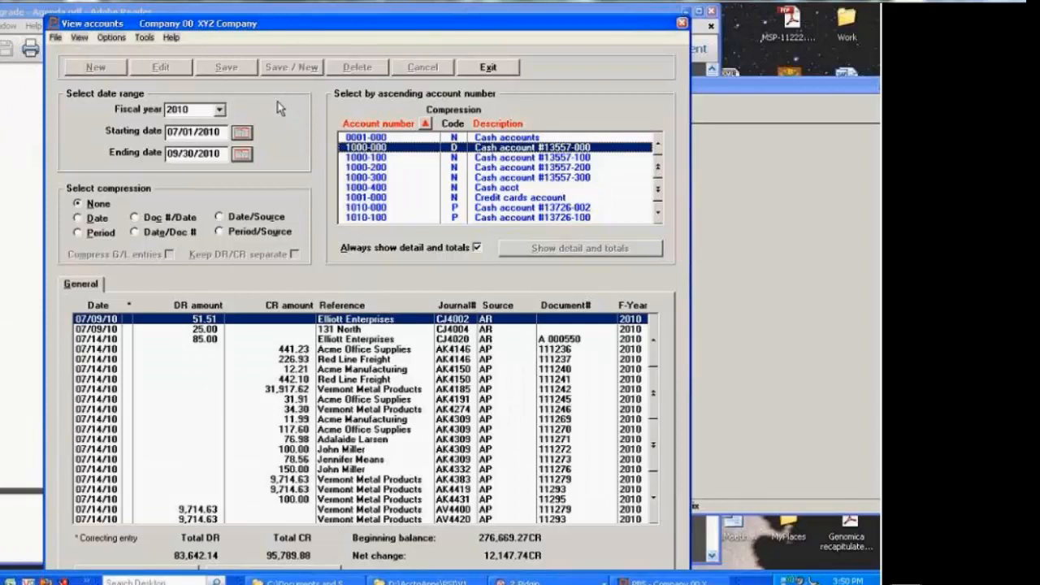
pyautogui.moveTo(301, 188)
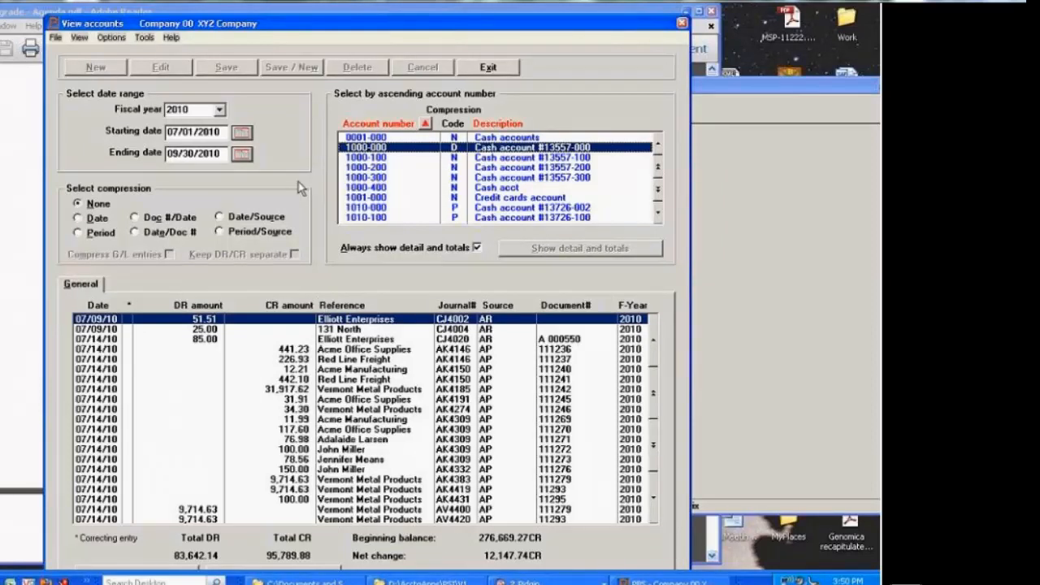
pyautogui.moveTo(663, 10)
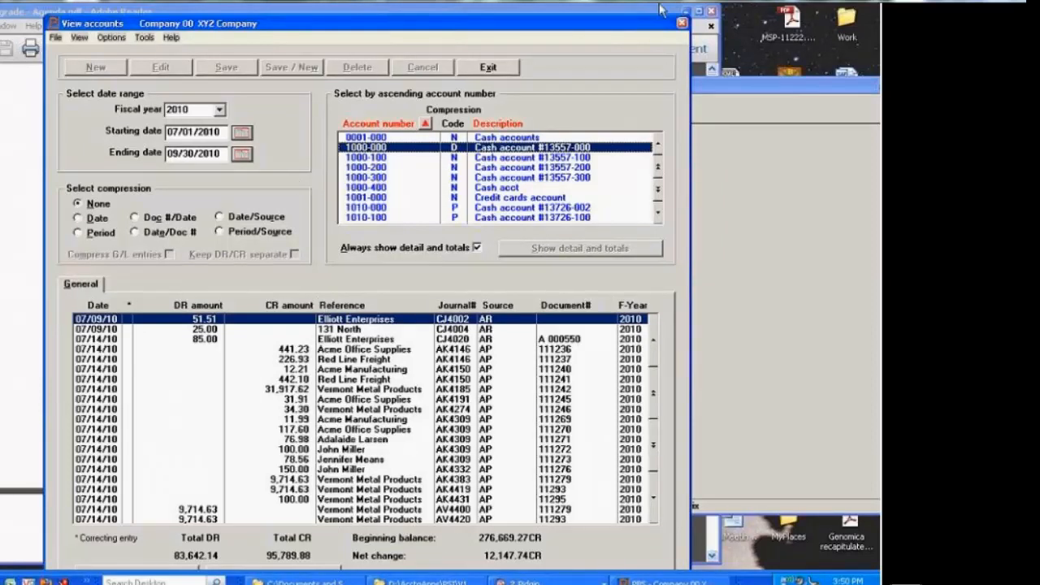
# - Exit View accounts back to the main General Ledger function list
pyautogui.click(487, 66)
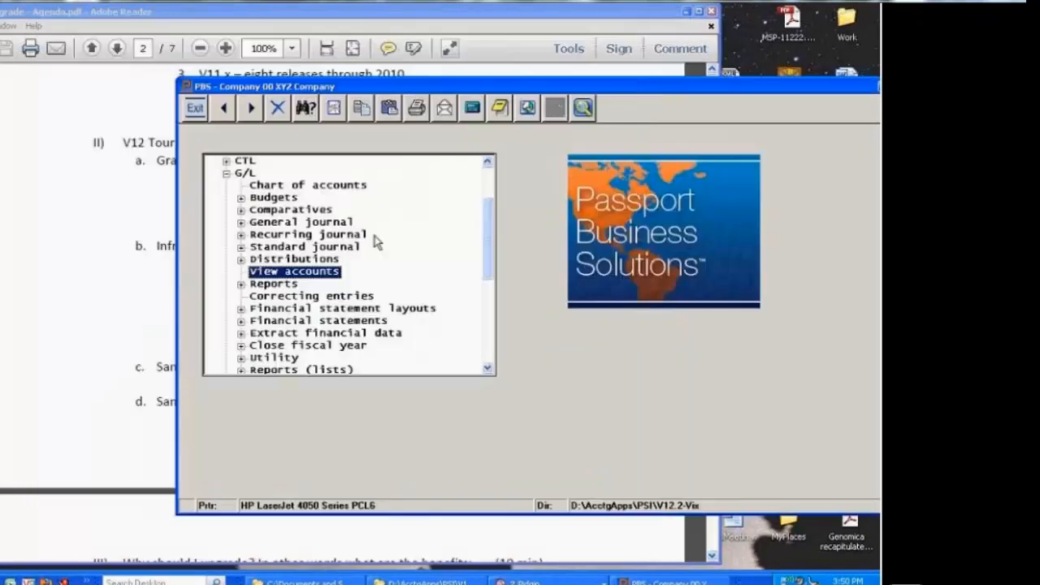
pyautogui.moveTo(292, 326)
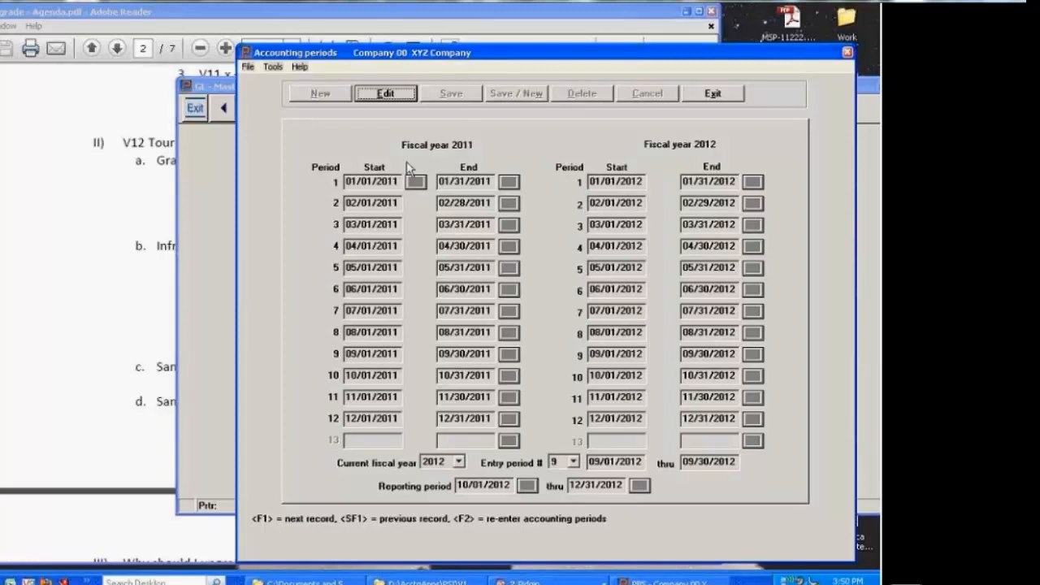
# - Put the fiscal 2011-2012 Accounting periods record (entry period 9) into edit mode
pyautogui.click(385, 93)
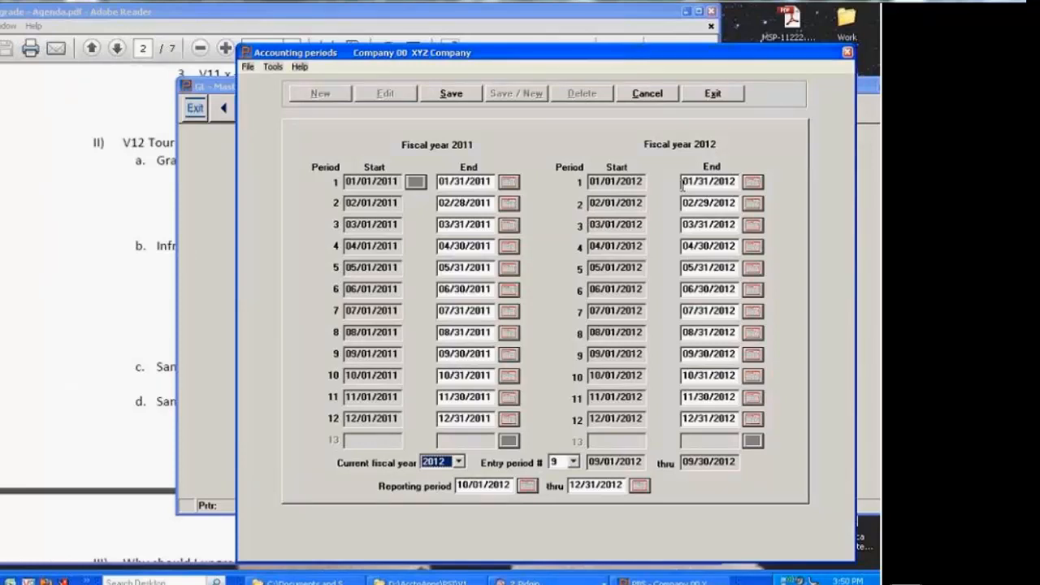
pyautogui.moveTo(549, 252)
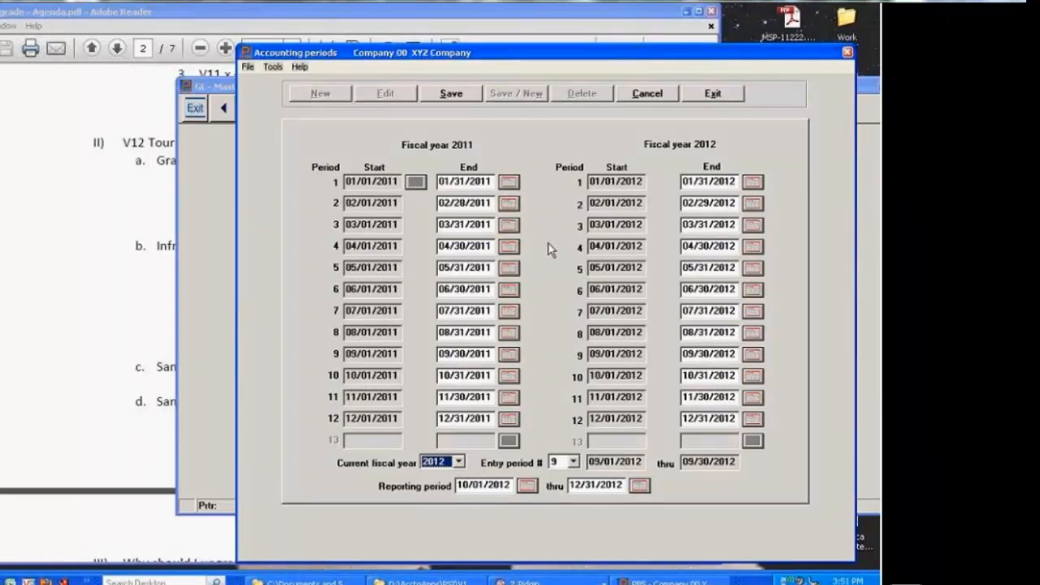
pyautogui.moveTo(423, 365)
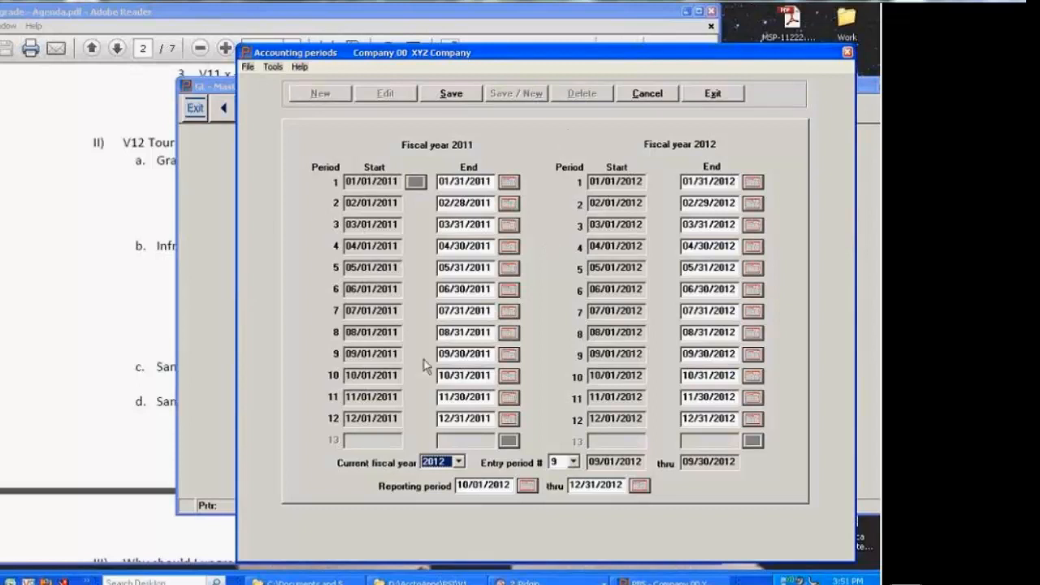
pyautogui.moveTo(468, 156)
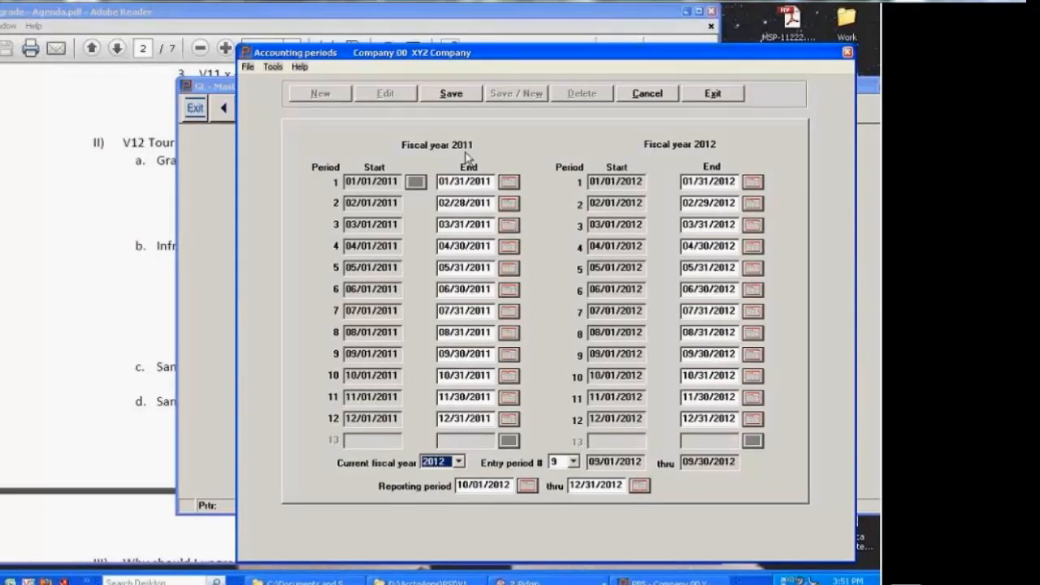
pyautogui.moveTo(637, 168)
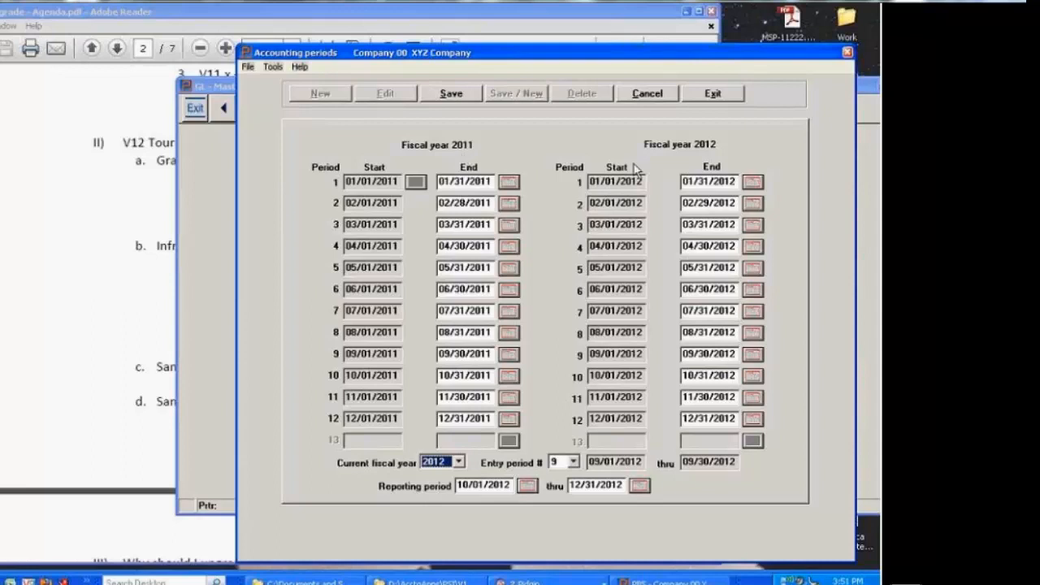
pyautogui.moveTo(669, 193)
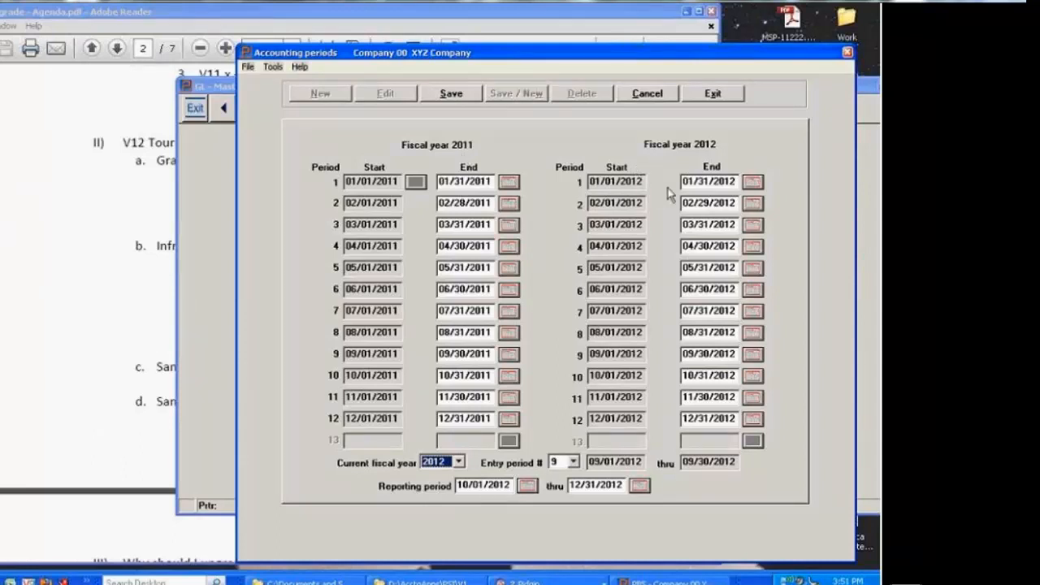
pyautogui.moveTo(674, 247)
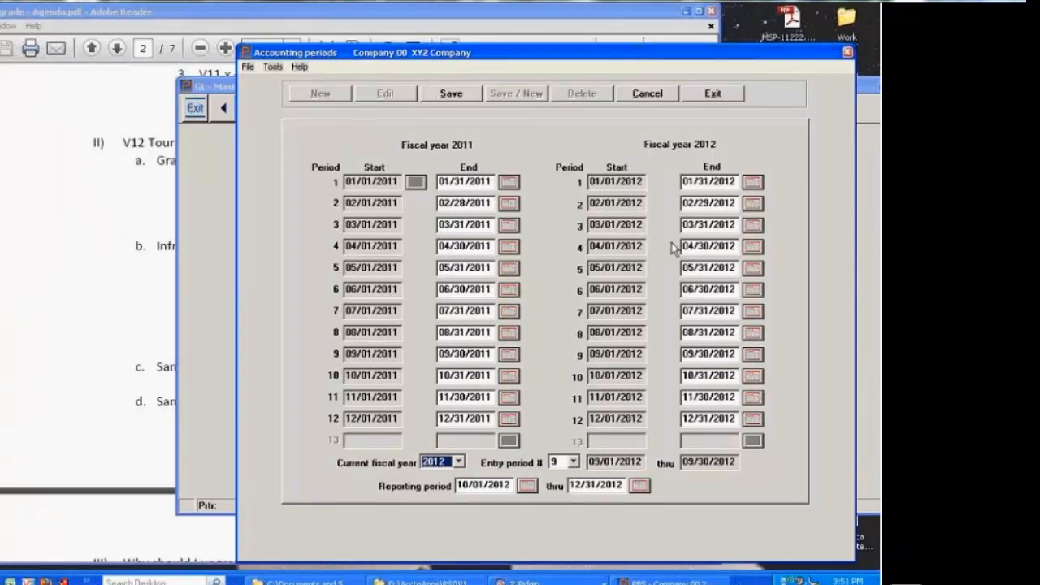
pyautogui.moveTo(425, 161)
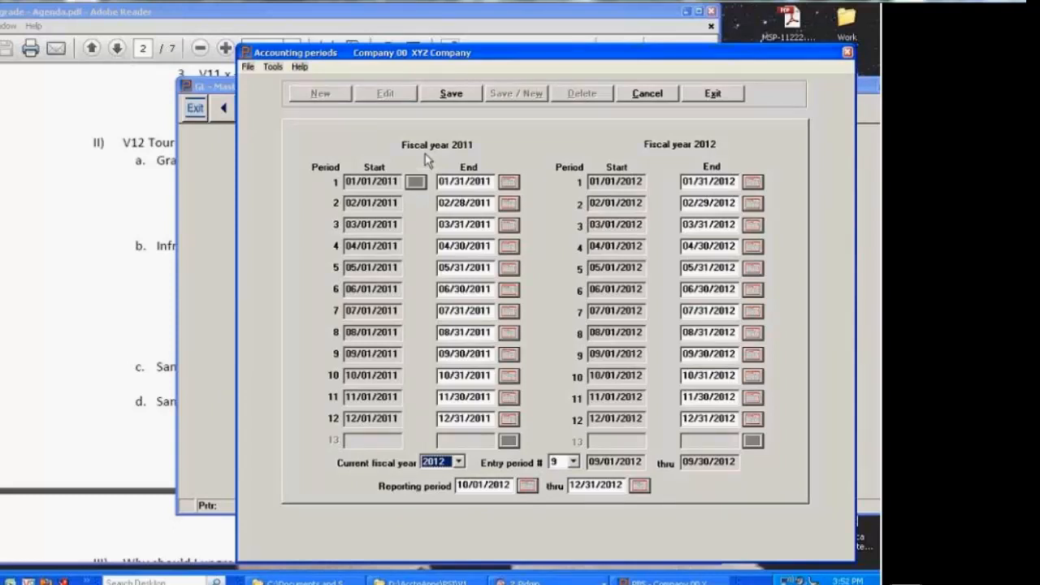
pyautogui.moveTo(734, 148)
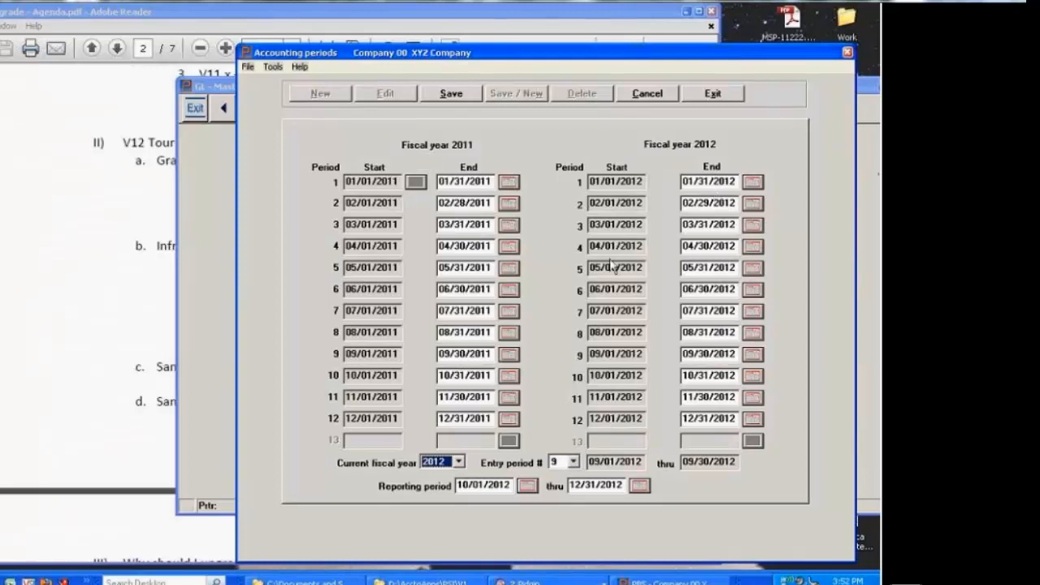
pyautogui.moveTo(666, 218)
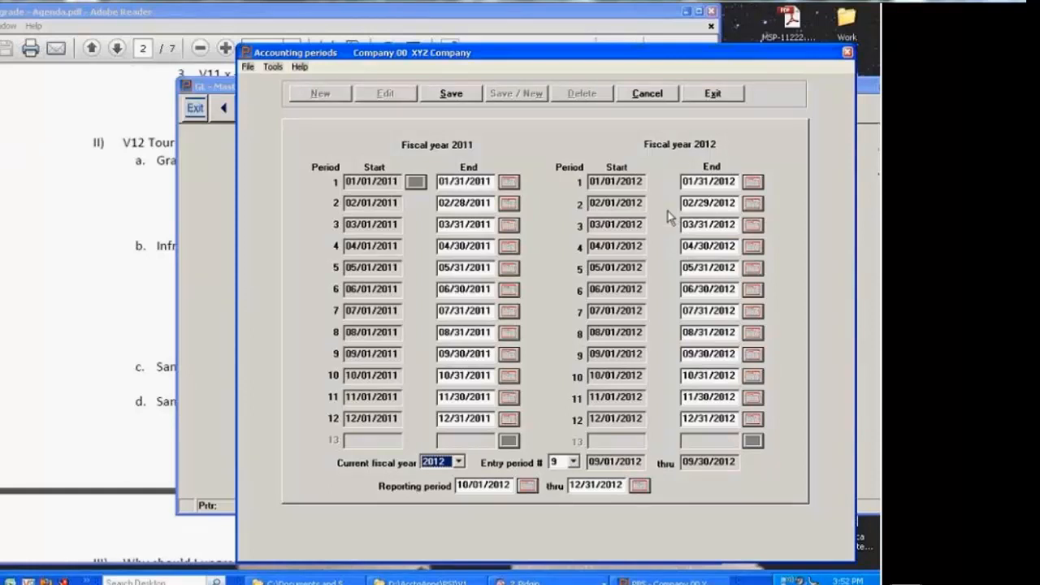
pyautogui.moveTo(831, 205)
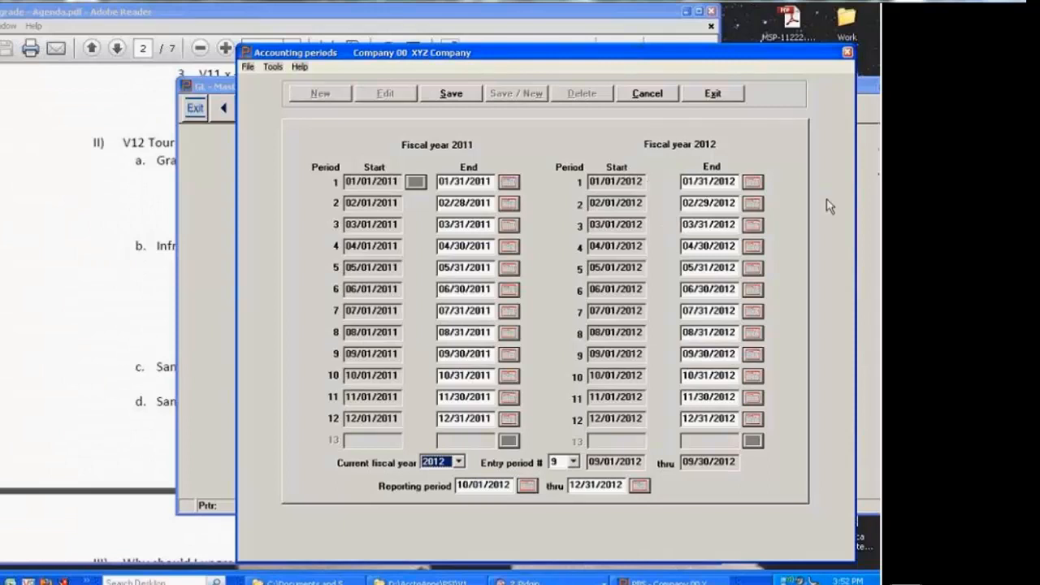
pyautogui.moveTo(666, 268)
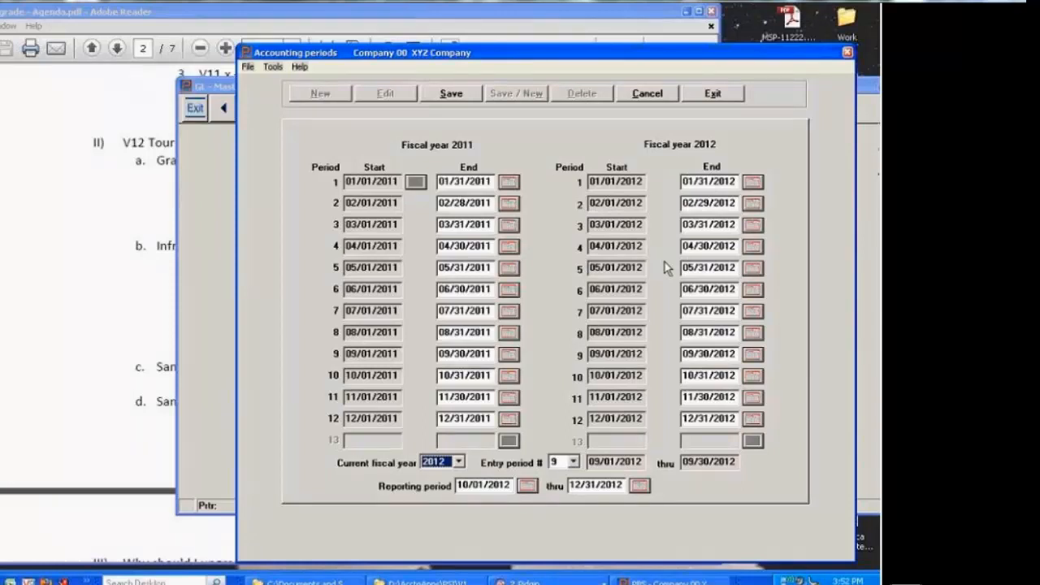
pyautogui.moveTo(656, 214)
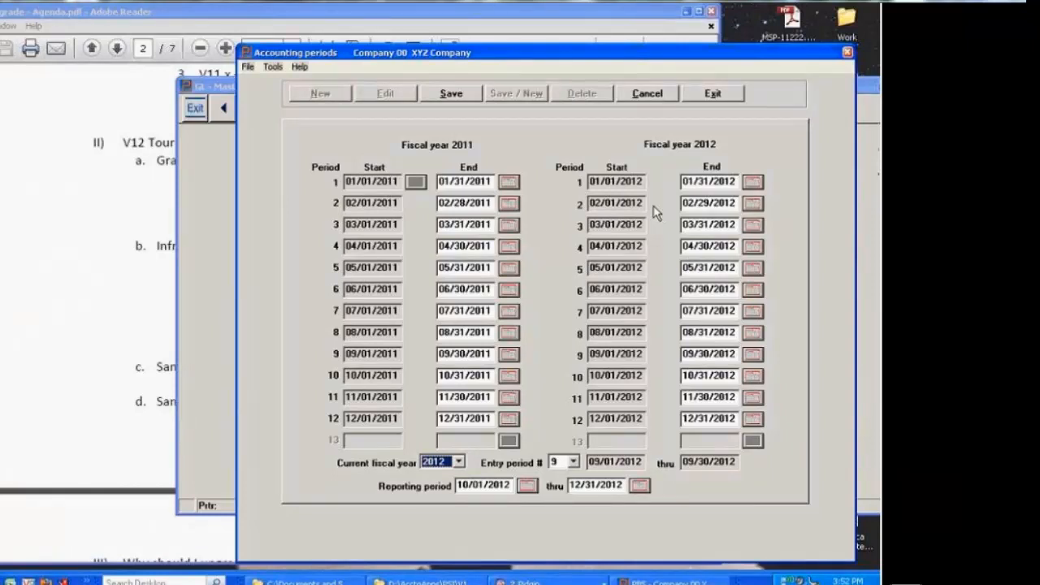
pyautogui.moveTo(500, 123)
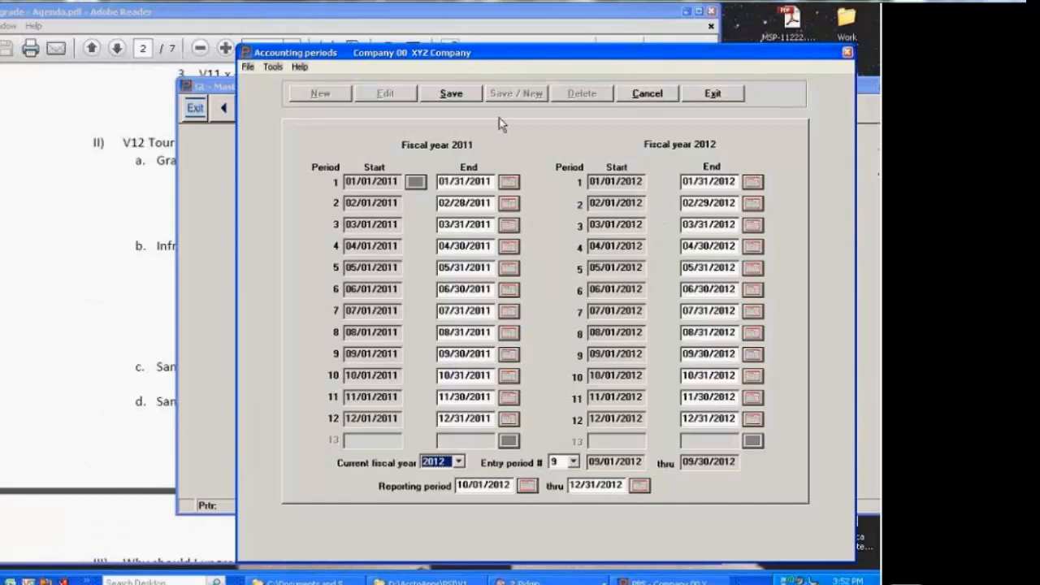
pyautogui.moveTo(695, 114)
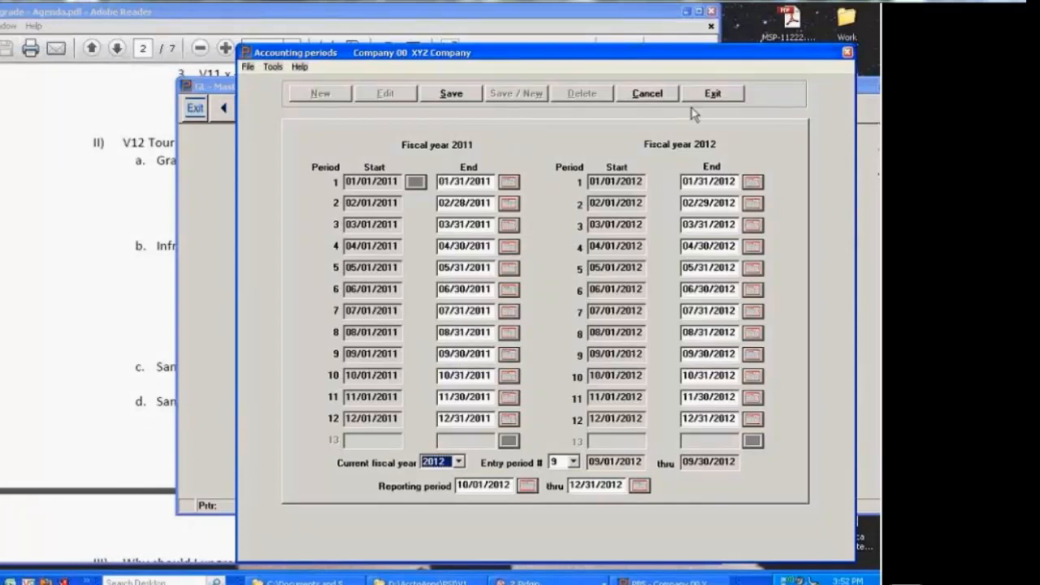